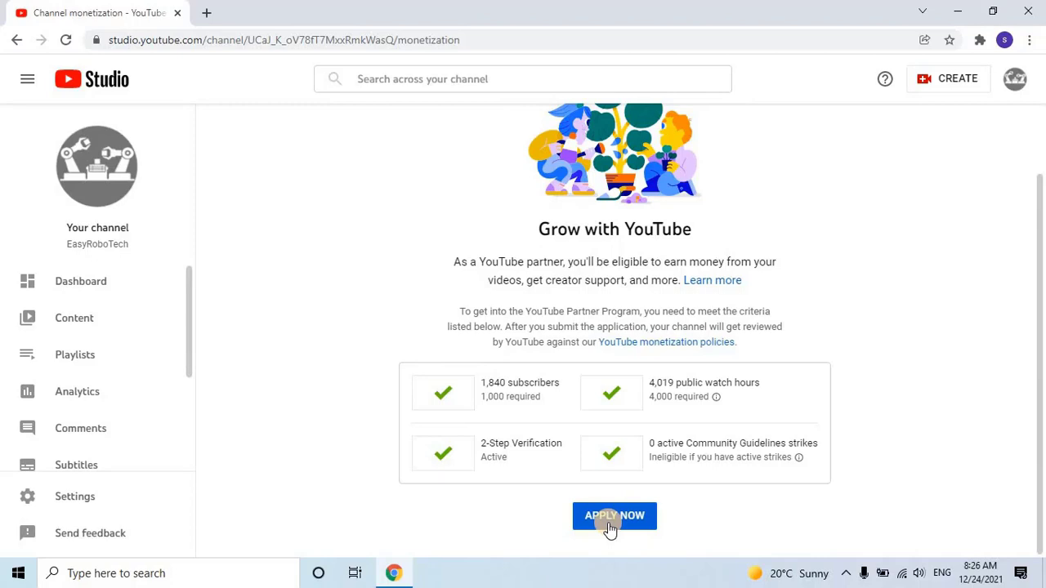
Apply now for the YouTube Partner Program, revealing the three setup steps.
left_click(615, 517)
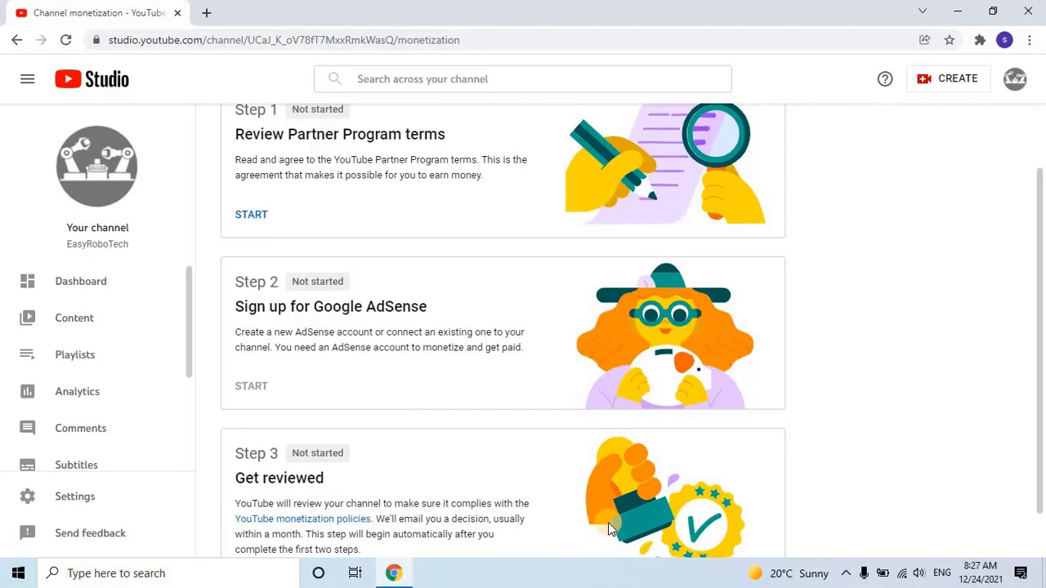
mouse_move(408, 147)
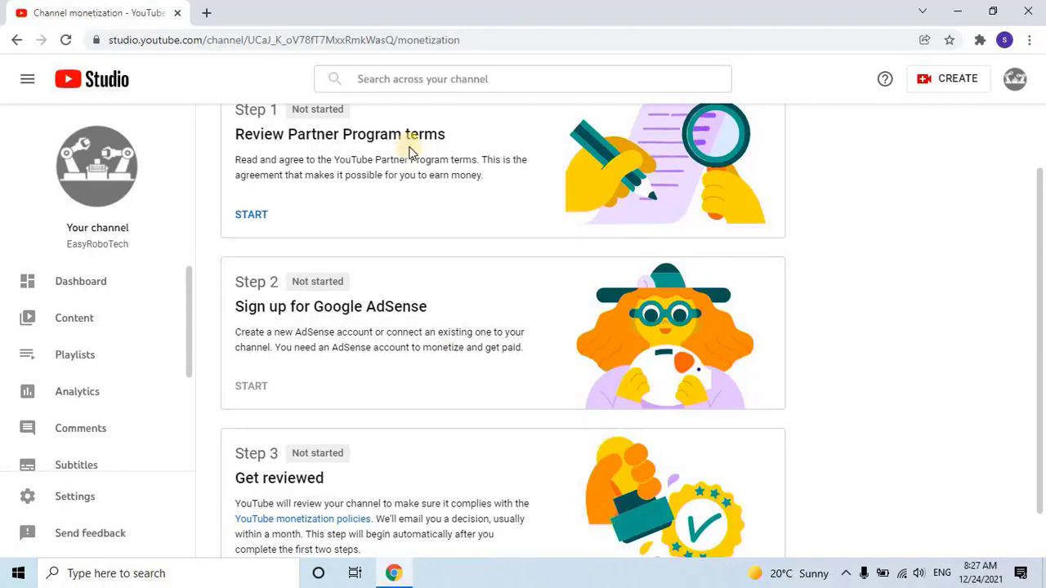
Read the Step 1 Partner Program terms, tick 'I accept' and accept the terms.
left_click(252, 214)
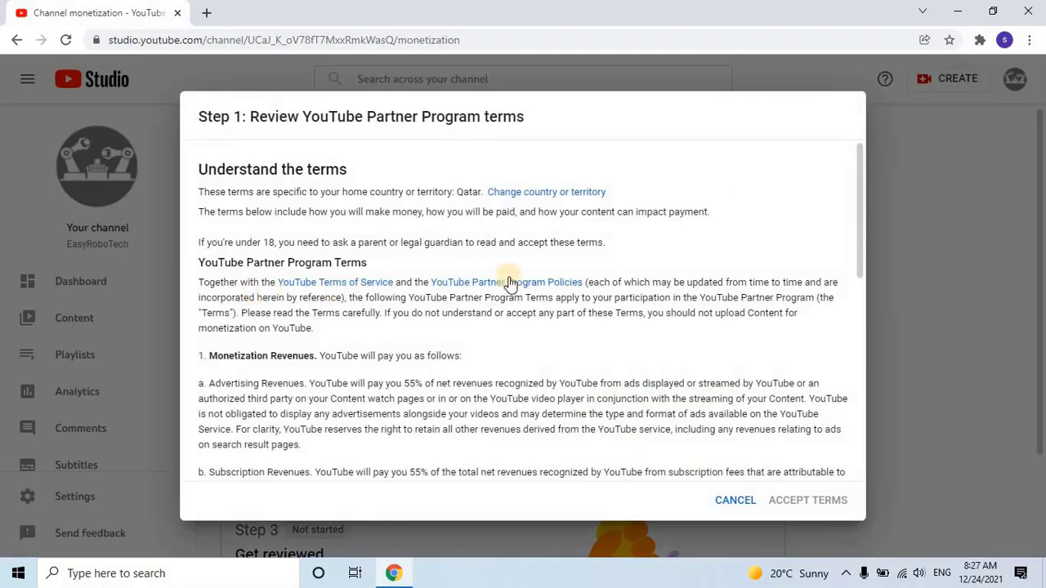
scroll("down", 3)
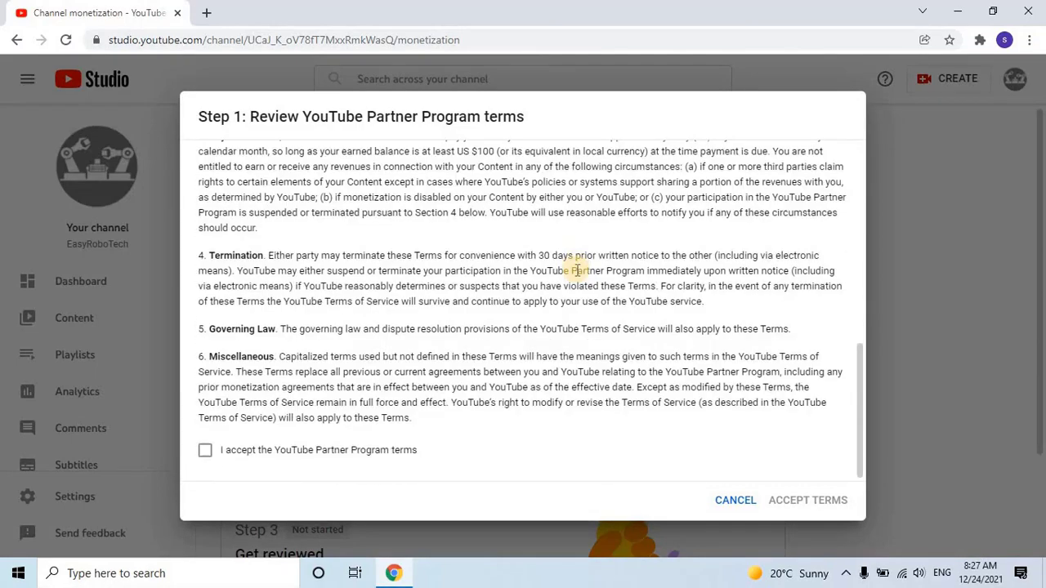
left_click(206, 451)
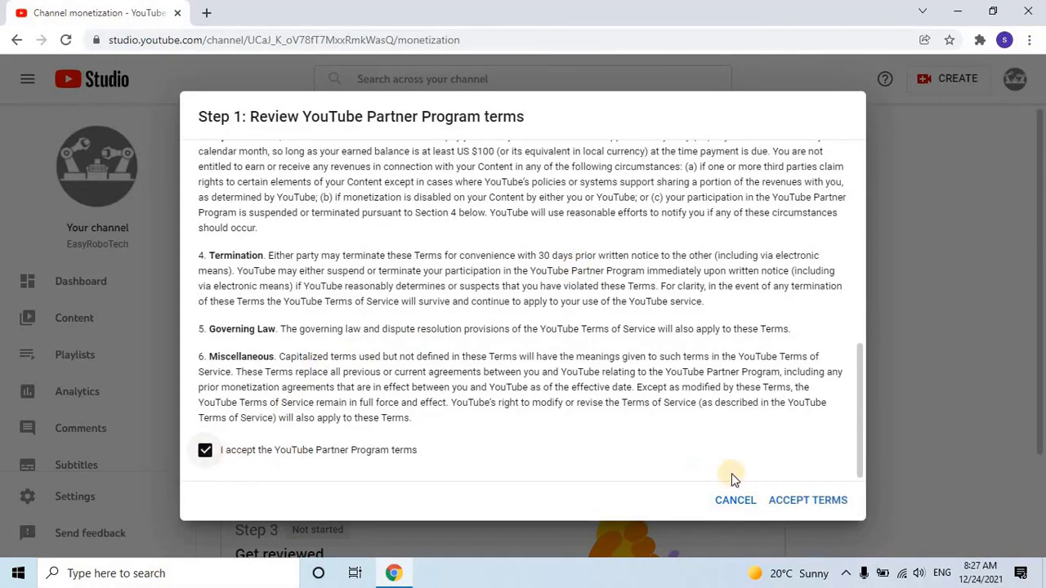
left_click(736, 500)
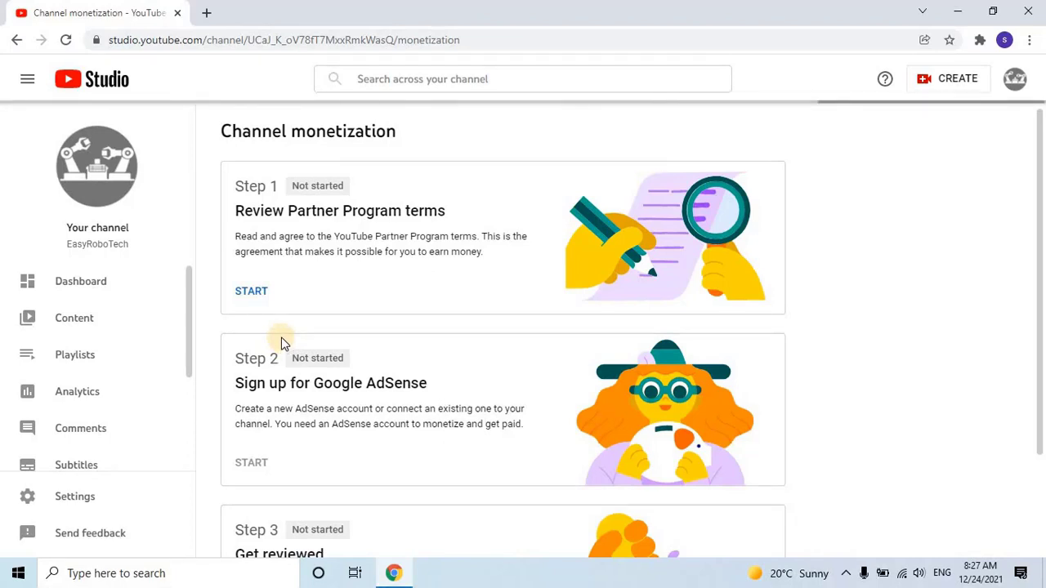
Start Step 2 Google AdSense signup and proceed through the 'Verify it's you' check.
left_click(252, 291)
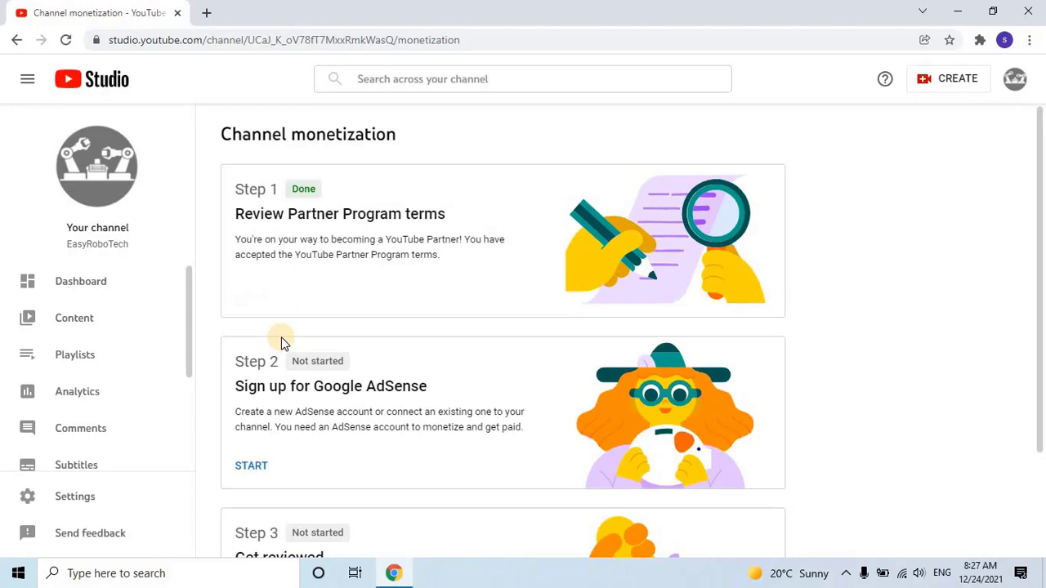
scroll("down", 3)
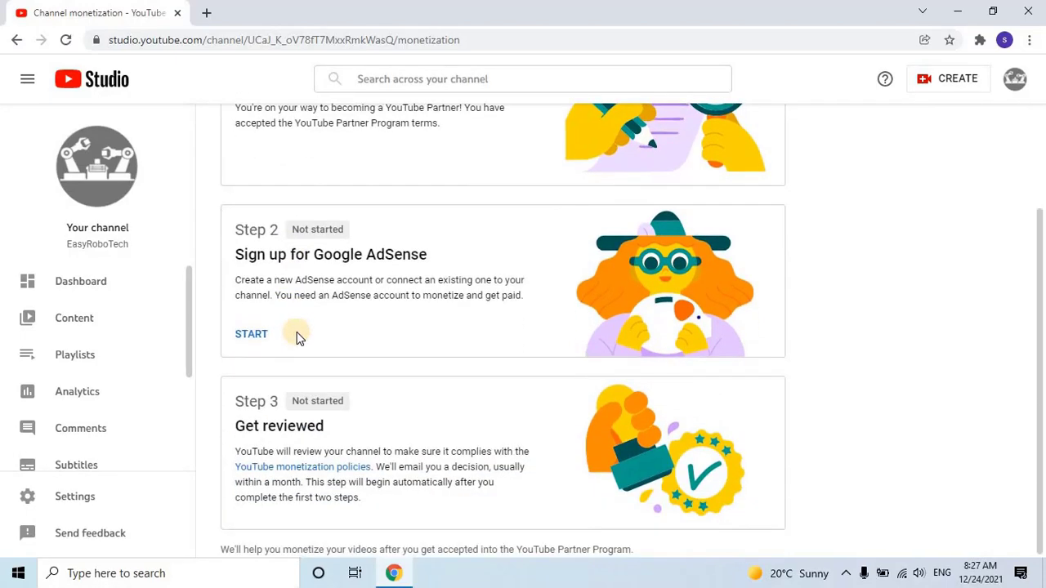
mouse_move(278, 343)
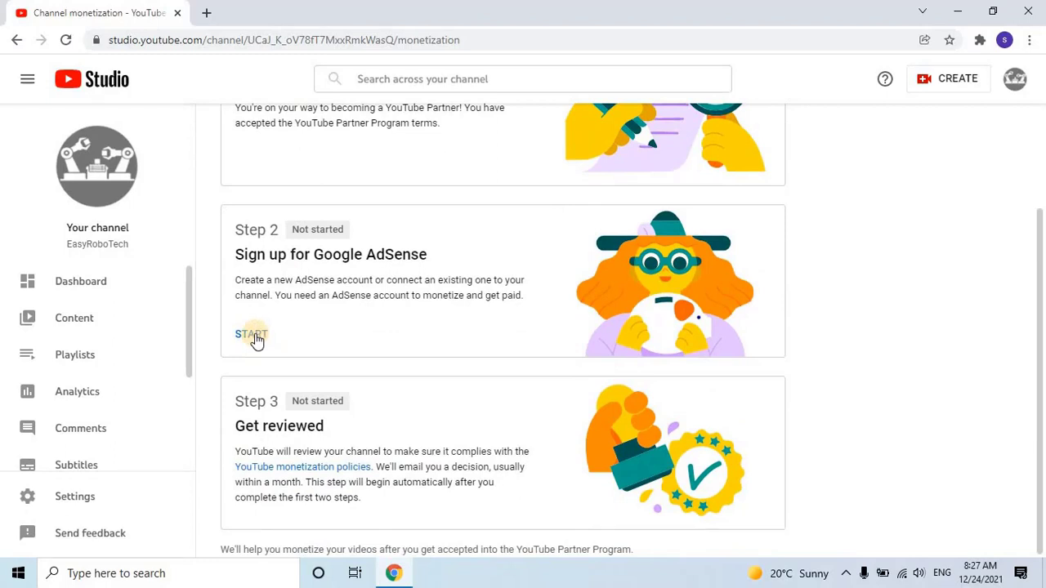
left_click(252, 333)
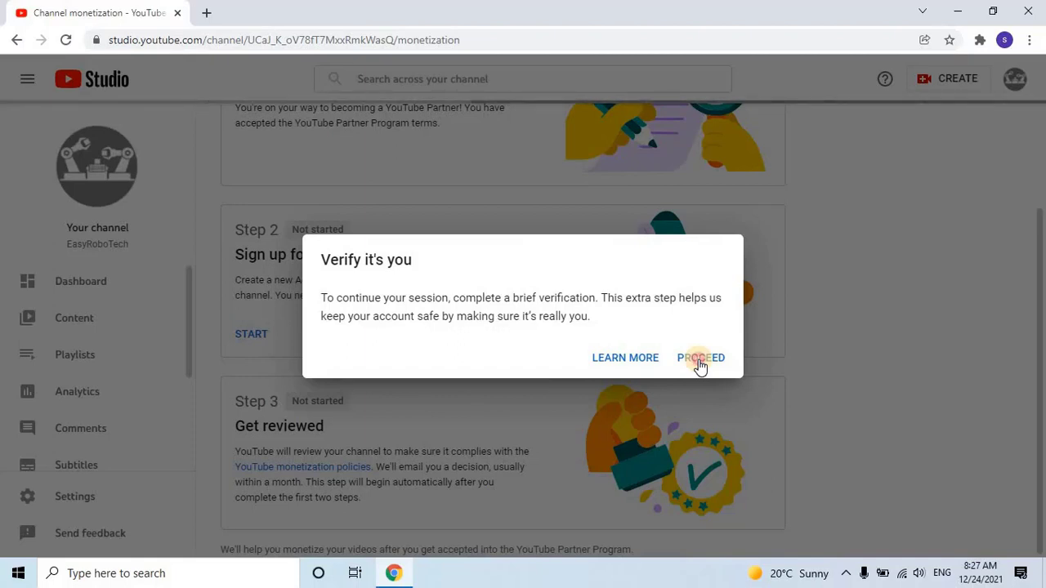
left_click(700, 358)
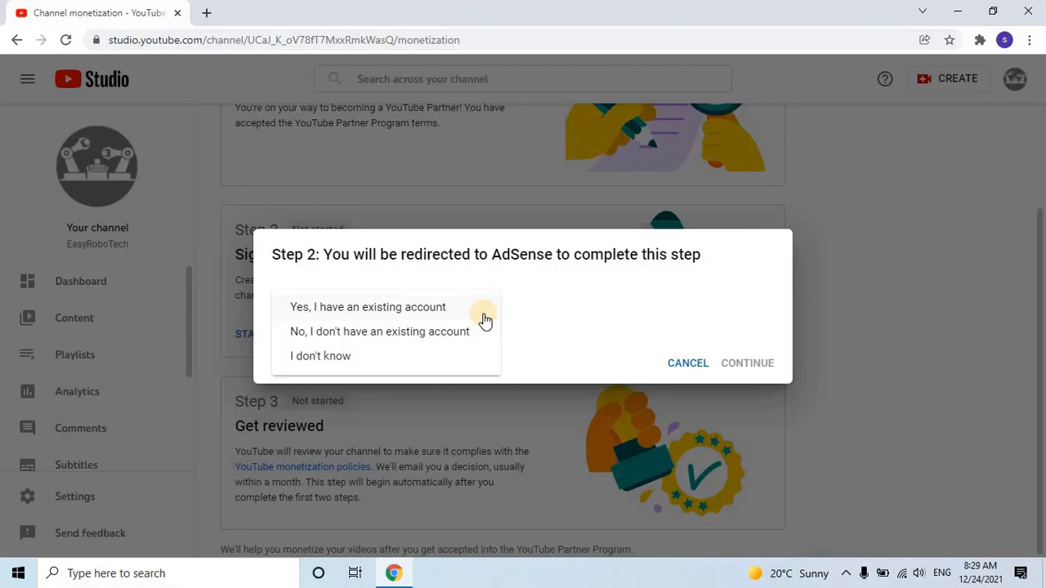
Answer 'Yes, I have an existing account' to reach the AdSense association page.
left_click(379, 330)
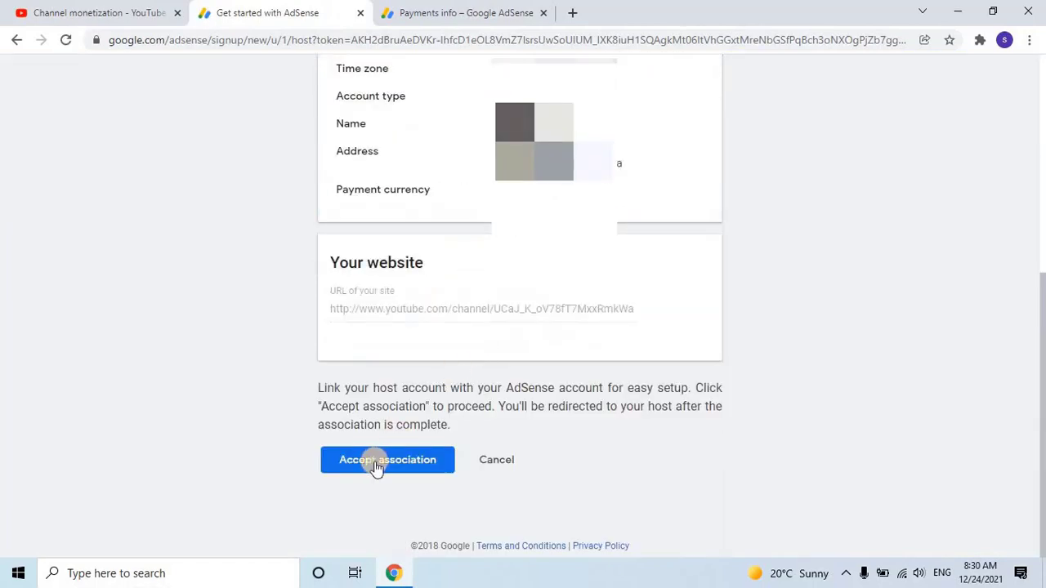
Accept the AdSense–channel association and redirect back to YouTube Studio.
left_click(388, 459)
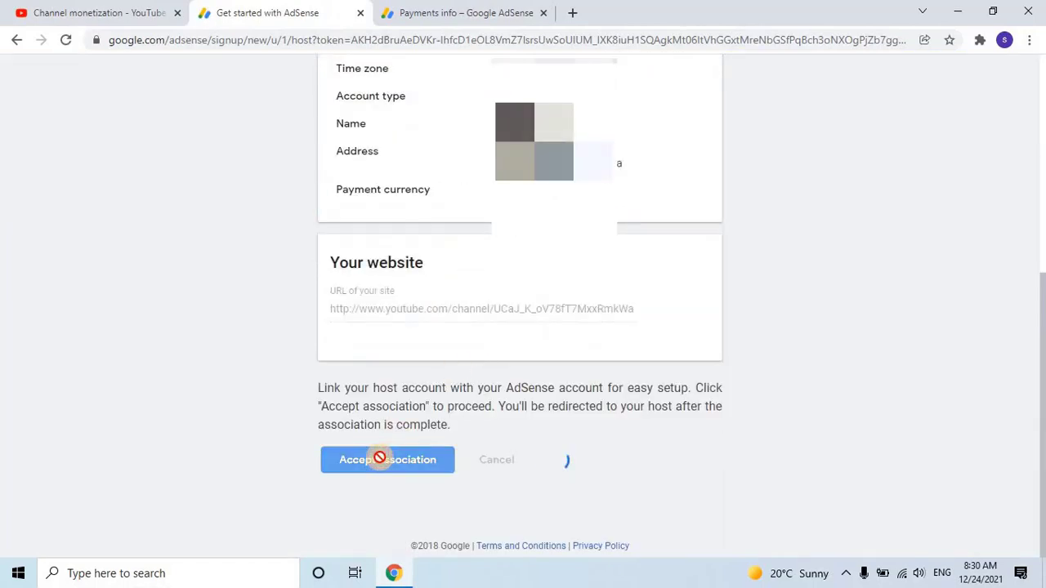
left_click(386, 459)
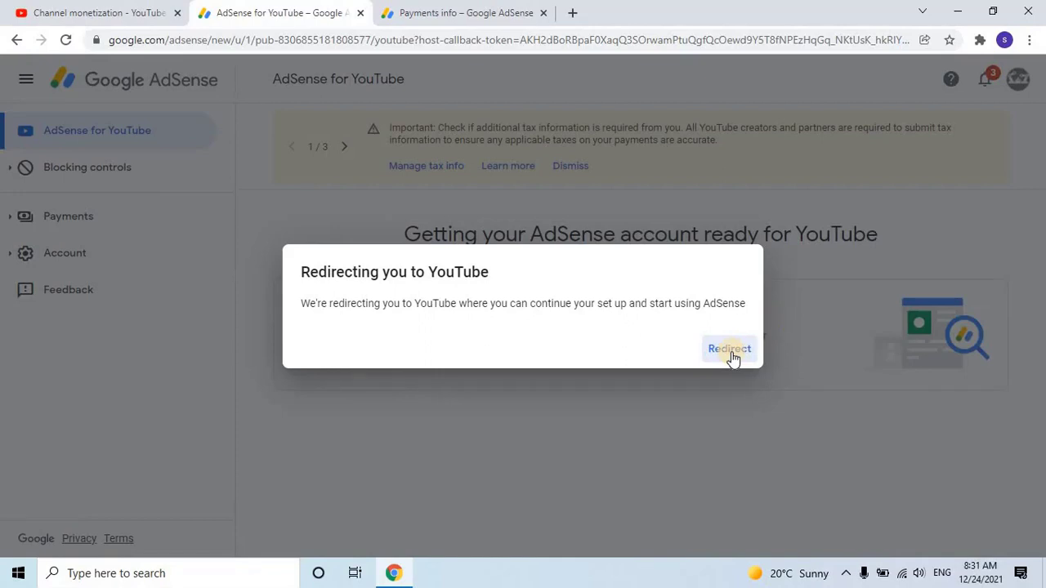
left_click(728, 350)
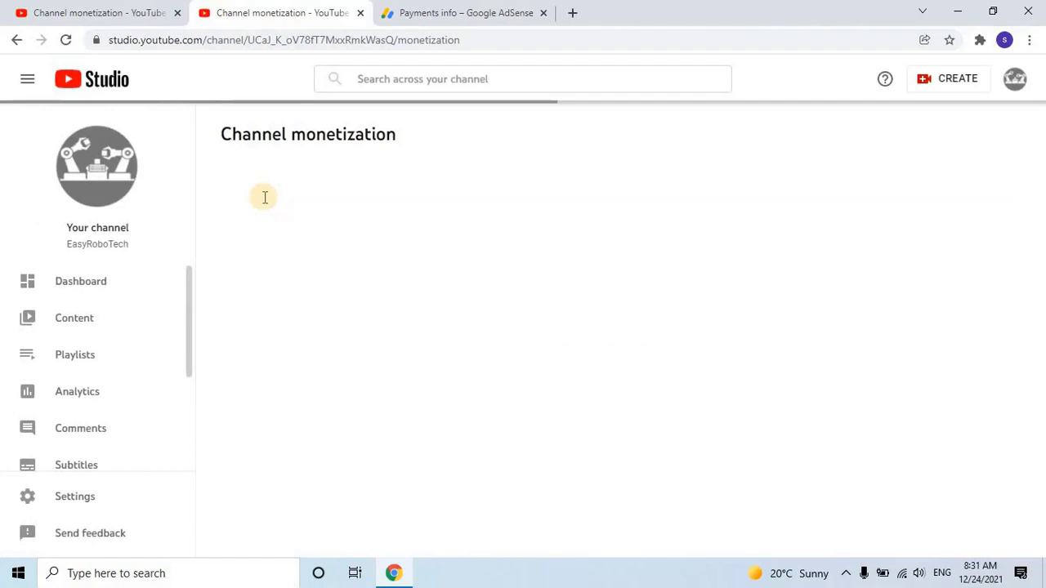
Look over the monetization steps, then move to a new tab on the Google home page.
scroll("down", 3)
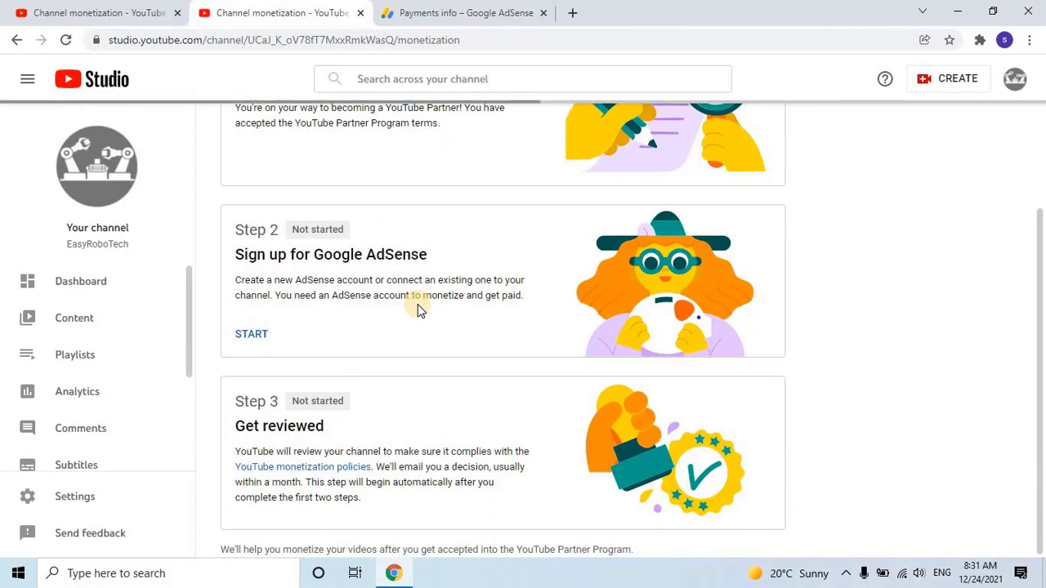
left_click(251, 333)
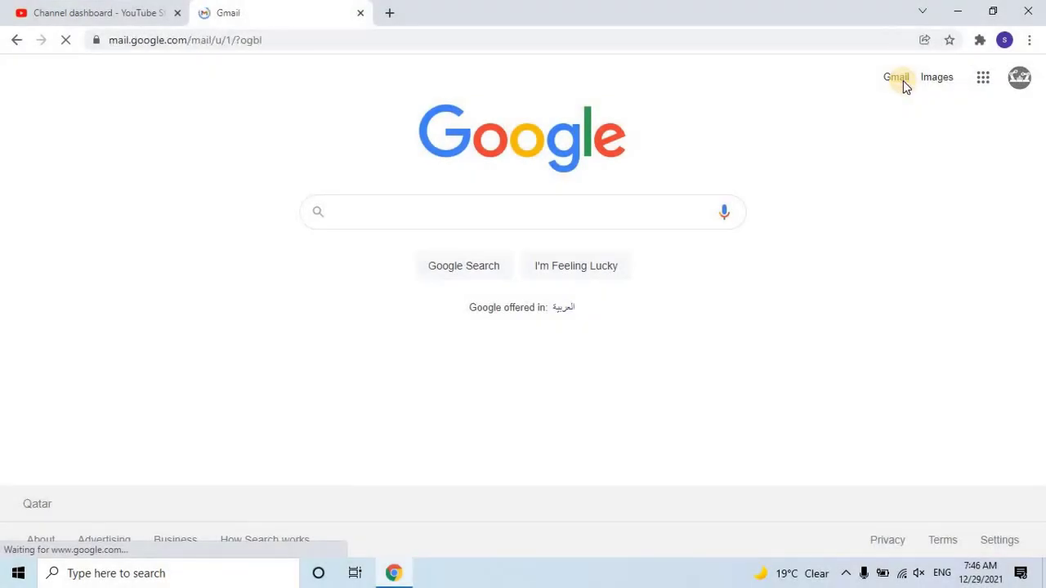
Read the Partner Program approval email in Gmail, then return to the YouTube Studio tab.
left_click(895, 77)
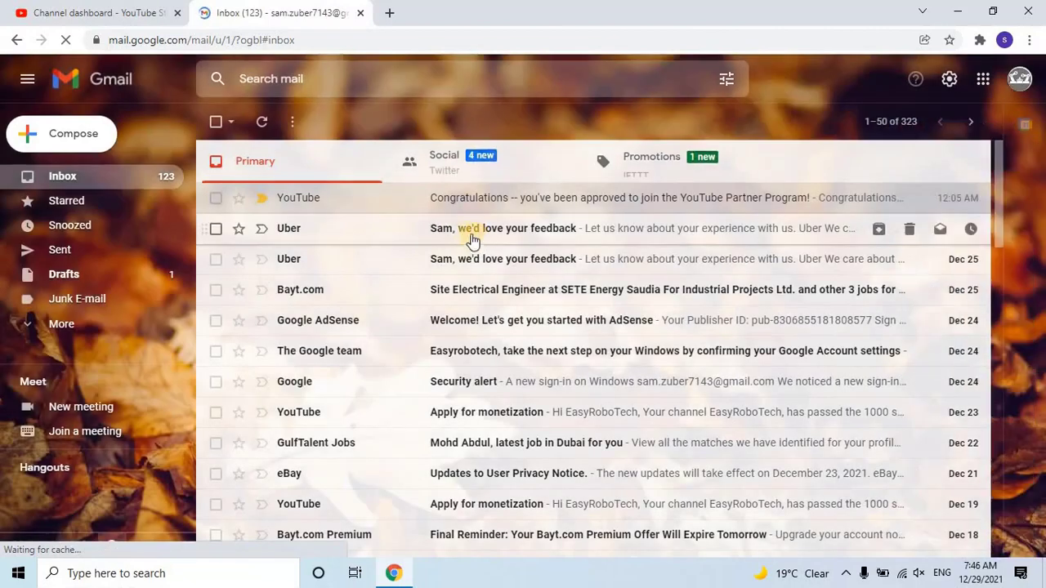
left_click(216, 198)
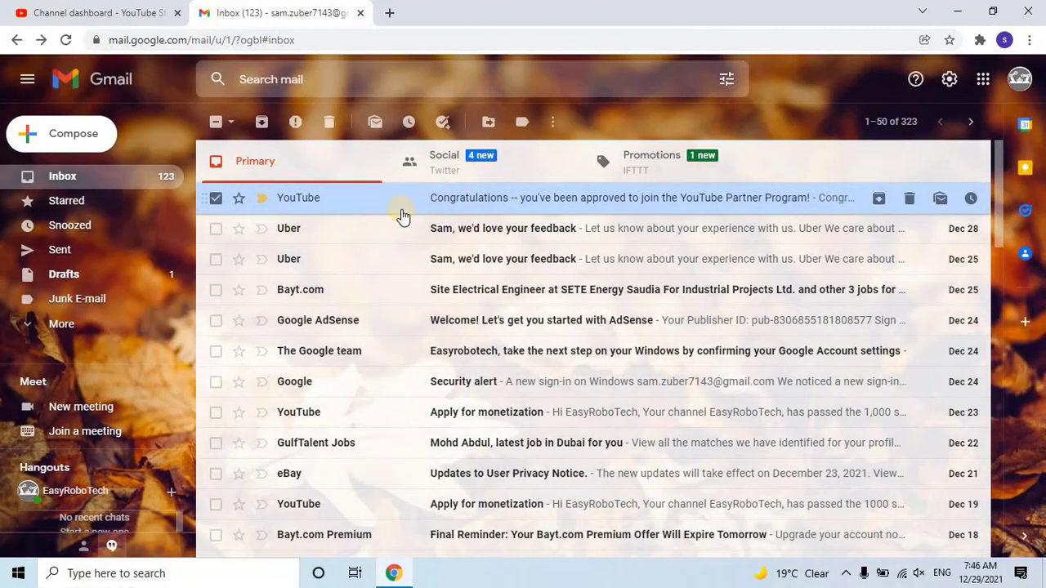
left_click(620, 198)
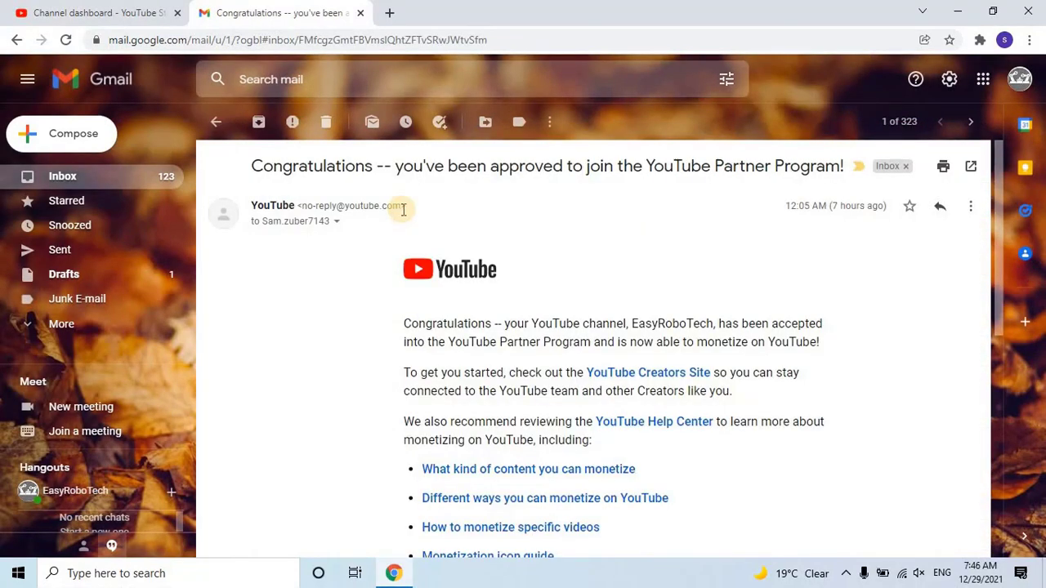
mouse_move(902, 445)
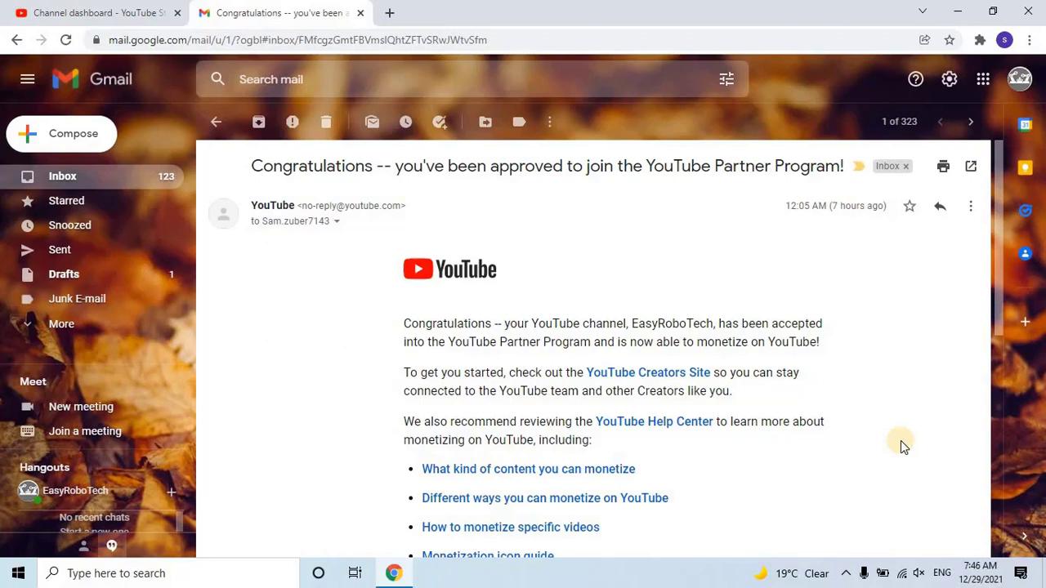
scroll("down", 3)
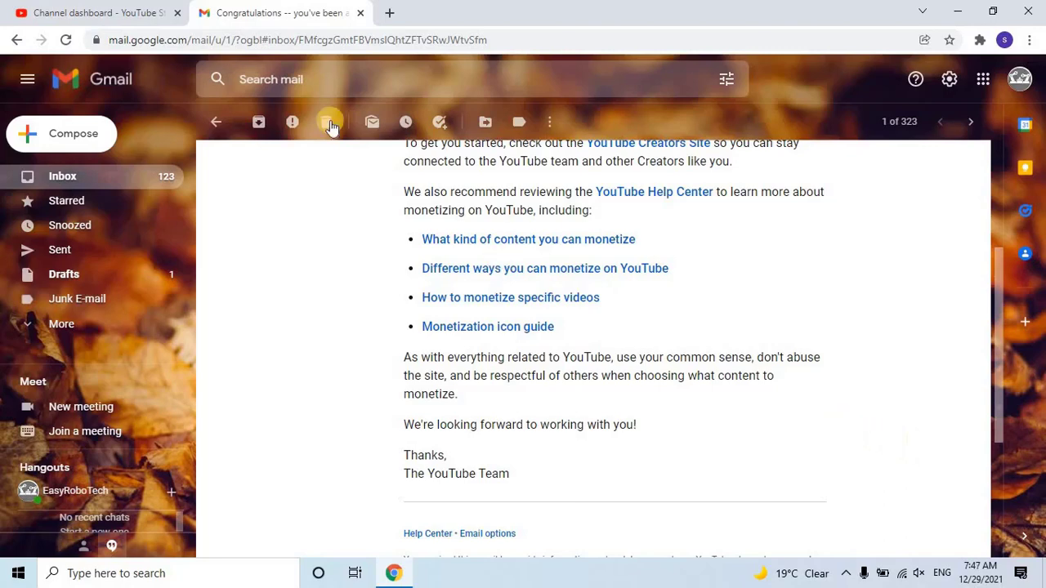
left_click(98, 13)
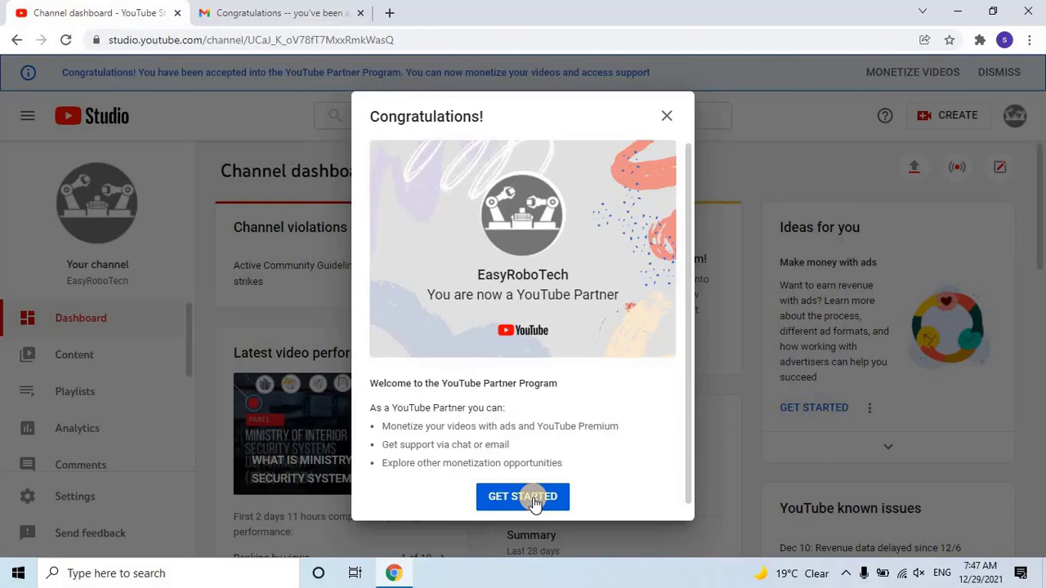
Choose GET STARTED in the Congratulations dialog to reach Channel monetization.
left_click(523, 497)
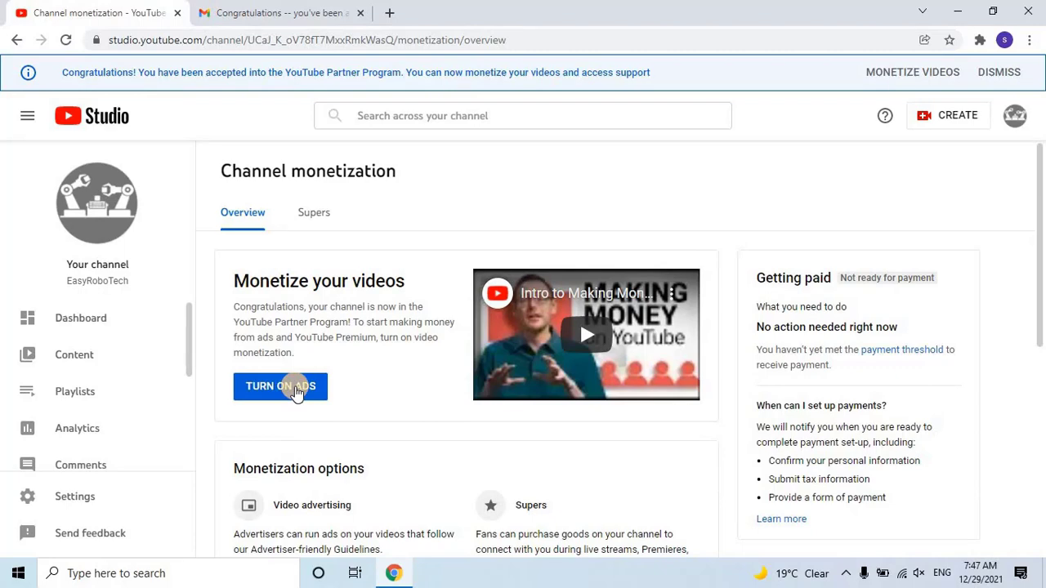
Turn on ads with Skippable video ads unchecked and monetize all existing videos.
left_click(281, 386)
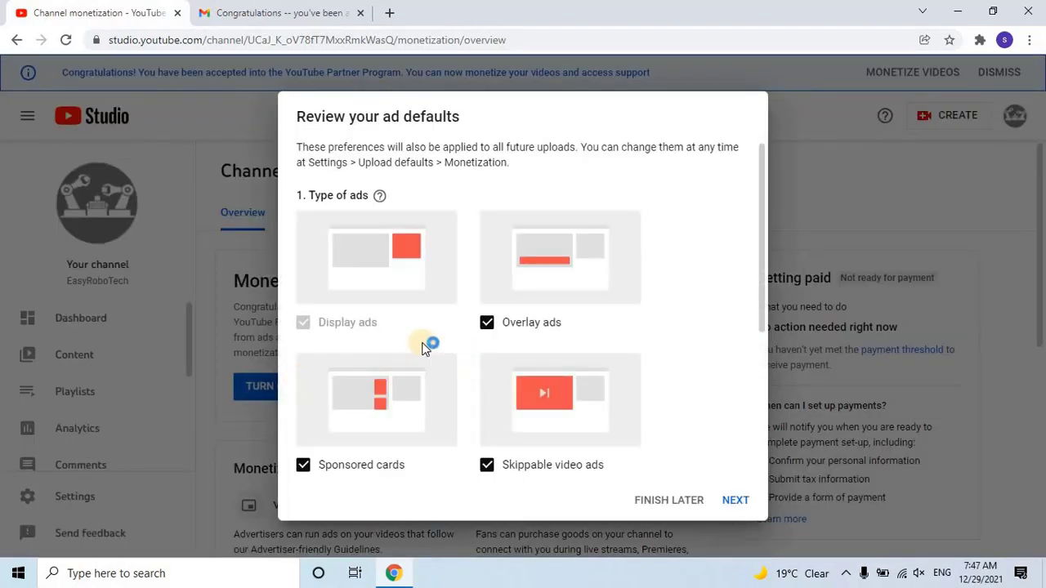
mouse_move(456, 330)
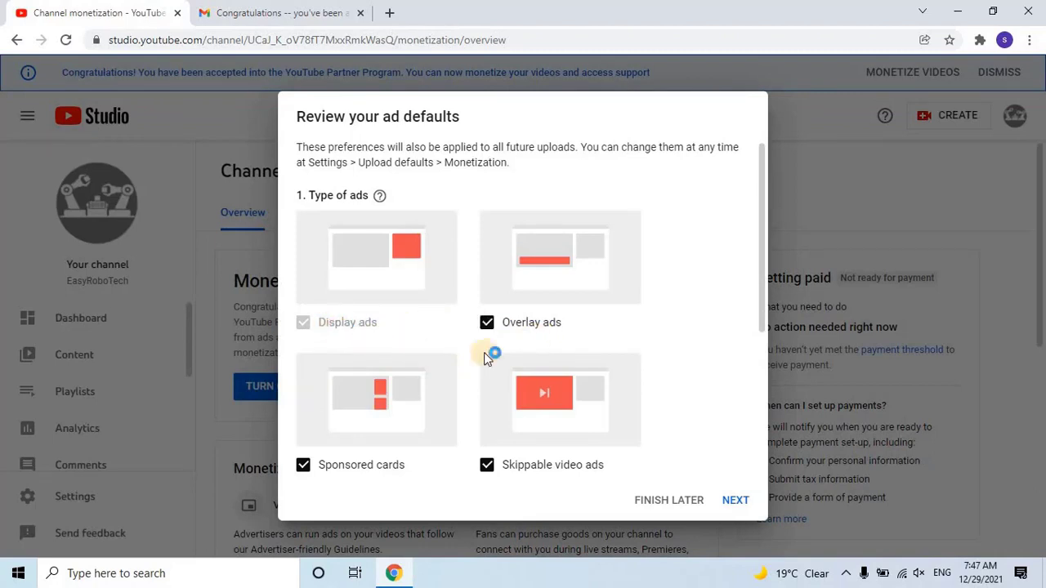
scroll("down", 3)
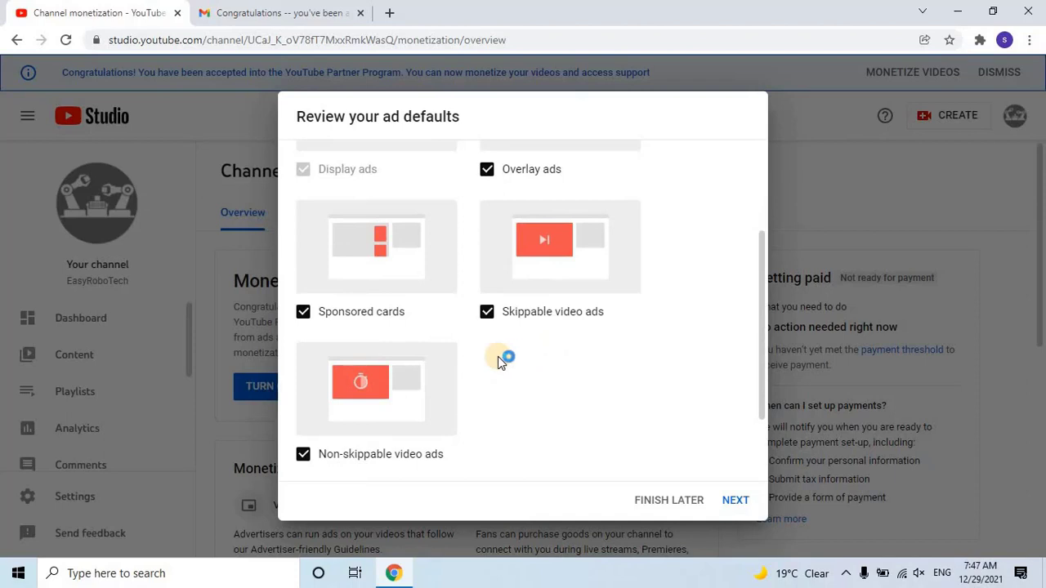
left_click(487, 439)
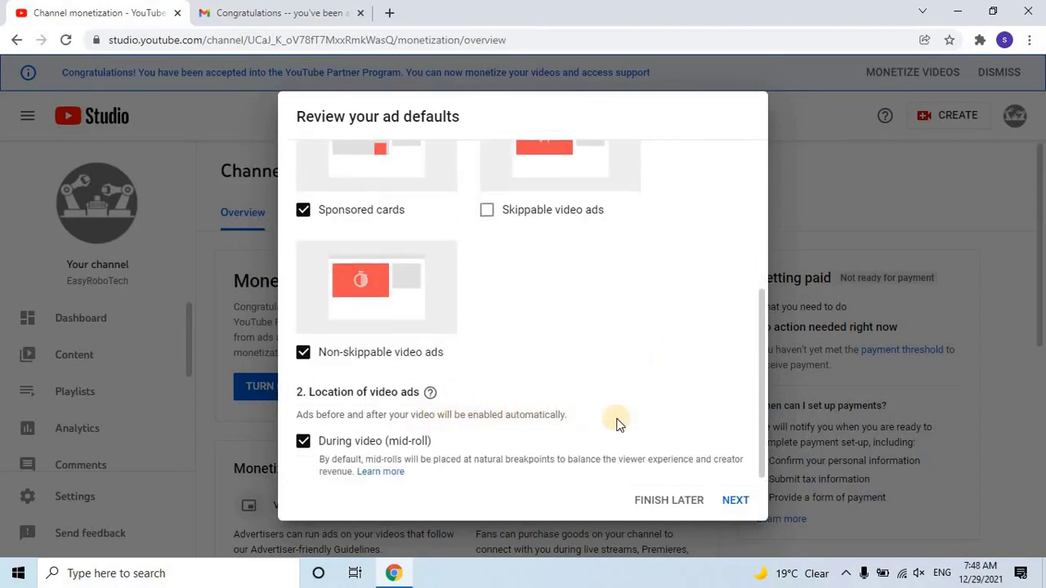
mouse_move(735, 500)
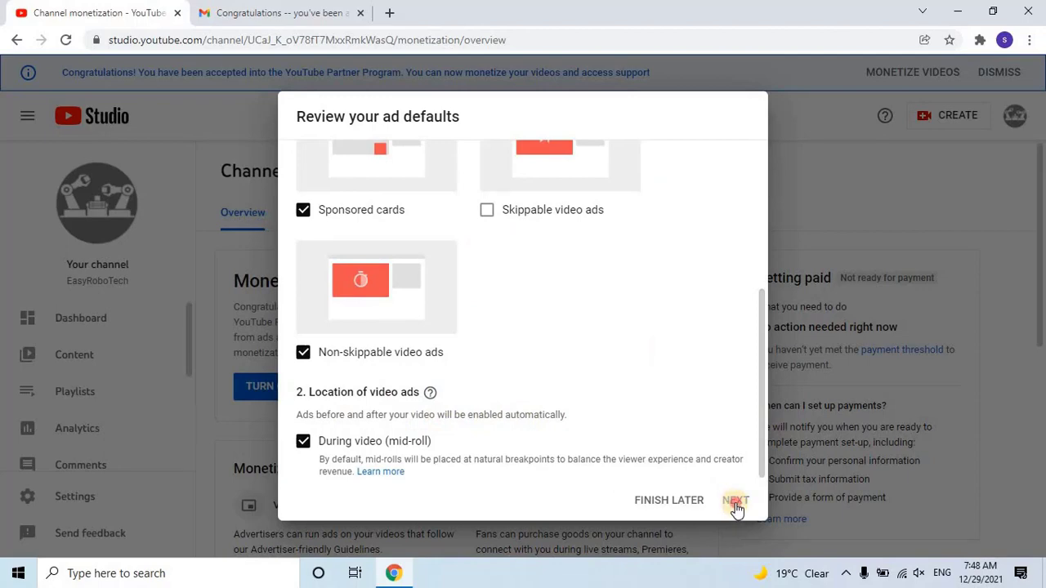
left_click(735, 500)
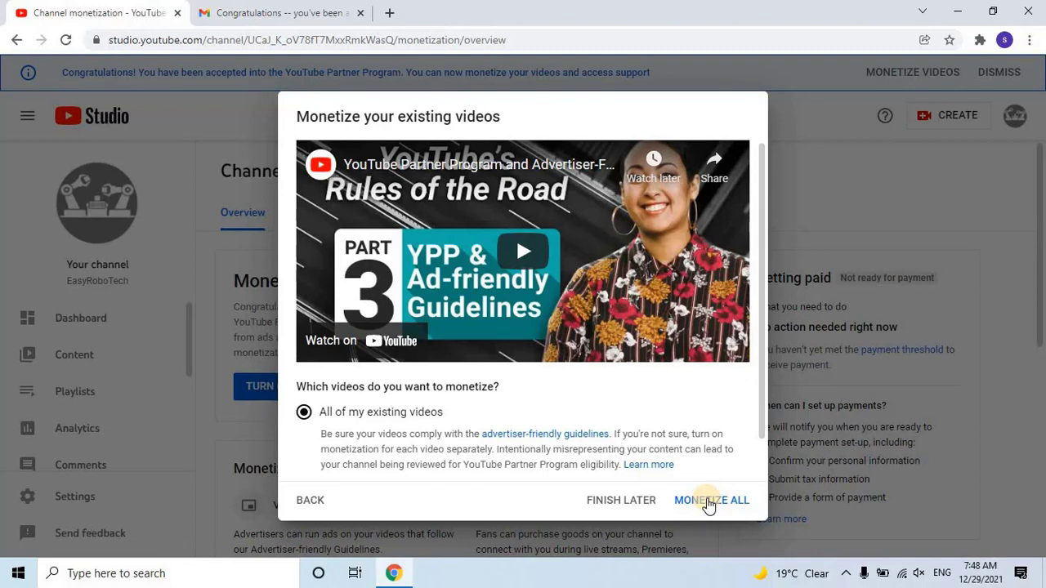
left_click(709, 500)
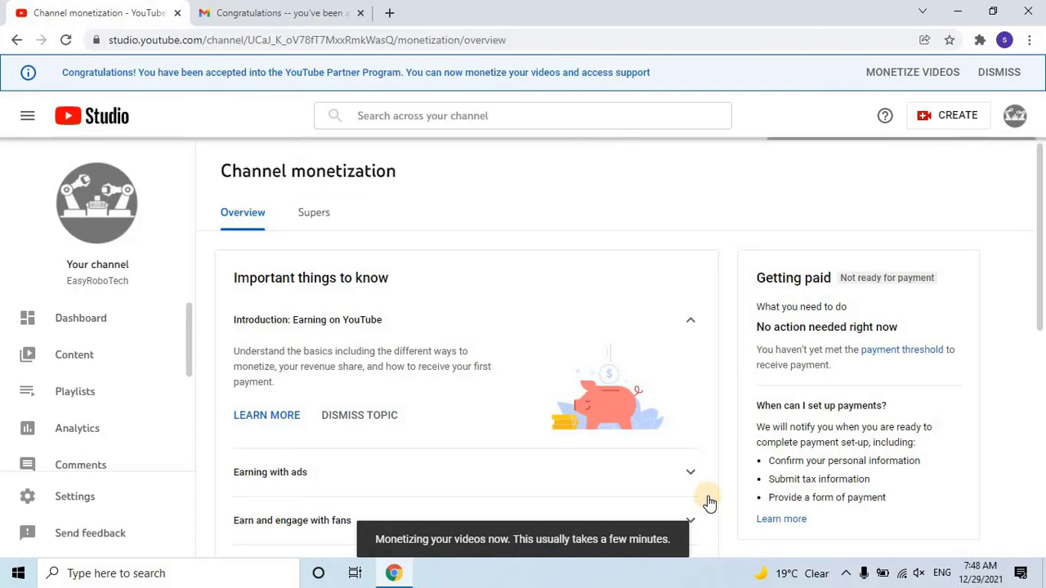
mouse_move(580, 448)
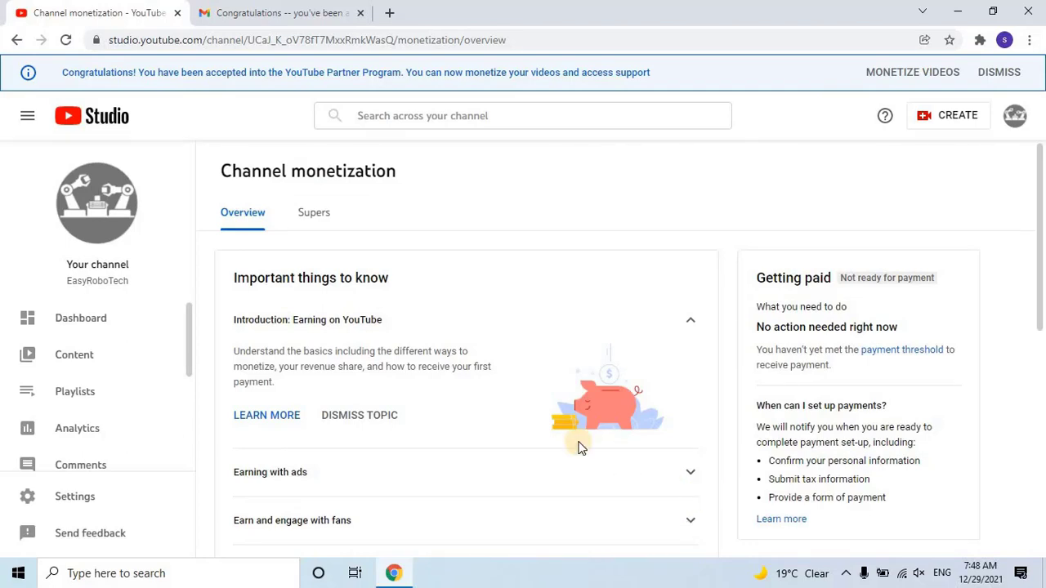
Apply the monetization preferences so the Content list shows monetization On.
scroll("down", 3)
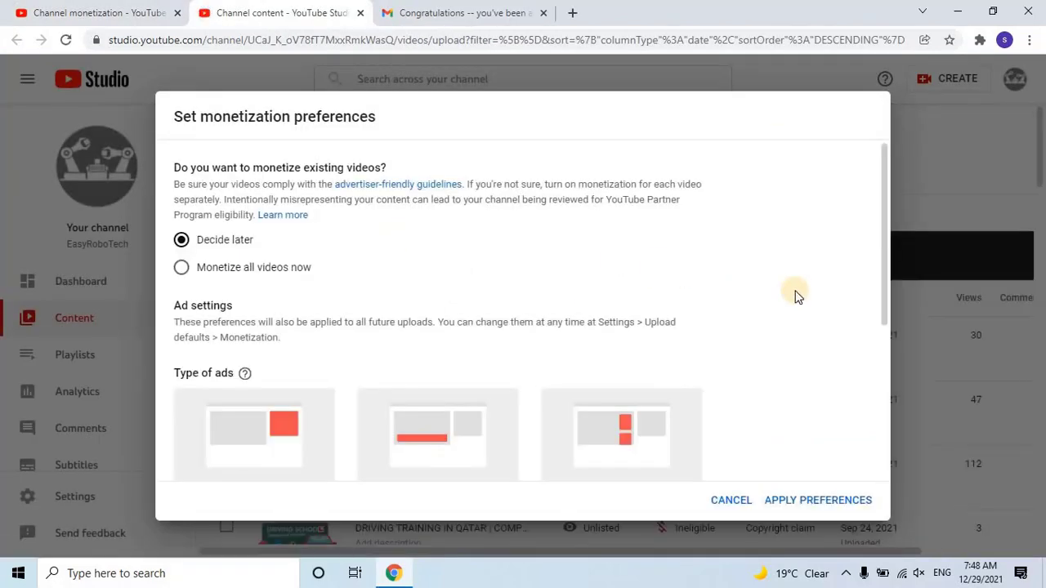
scroll("down", 3)
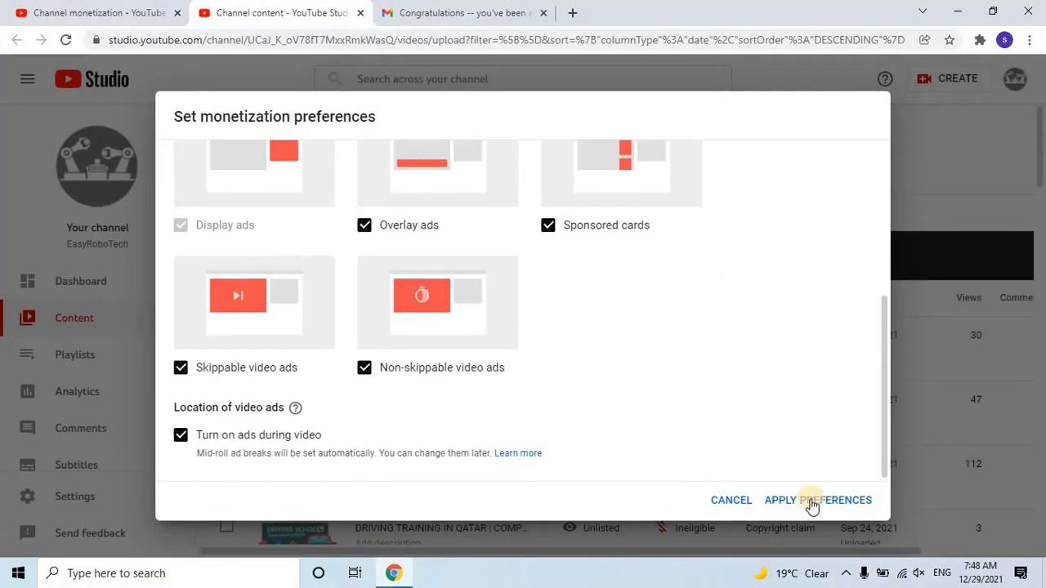
left_click(817, 500)
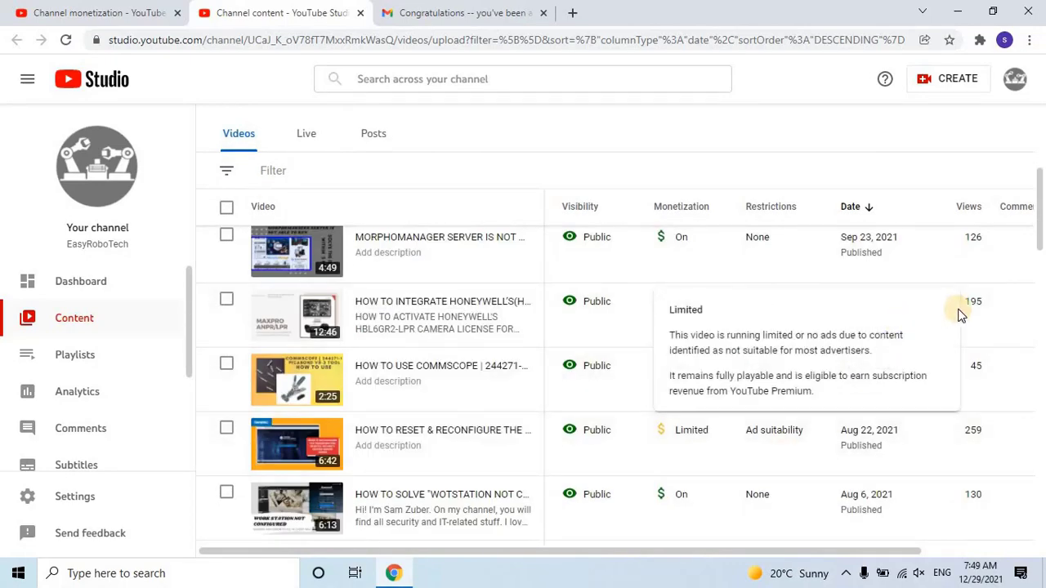
Scroll through the Content list confirming each video's Monetization column shows On.
scroll("down", 3)
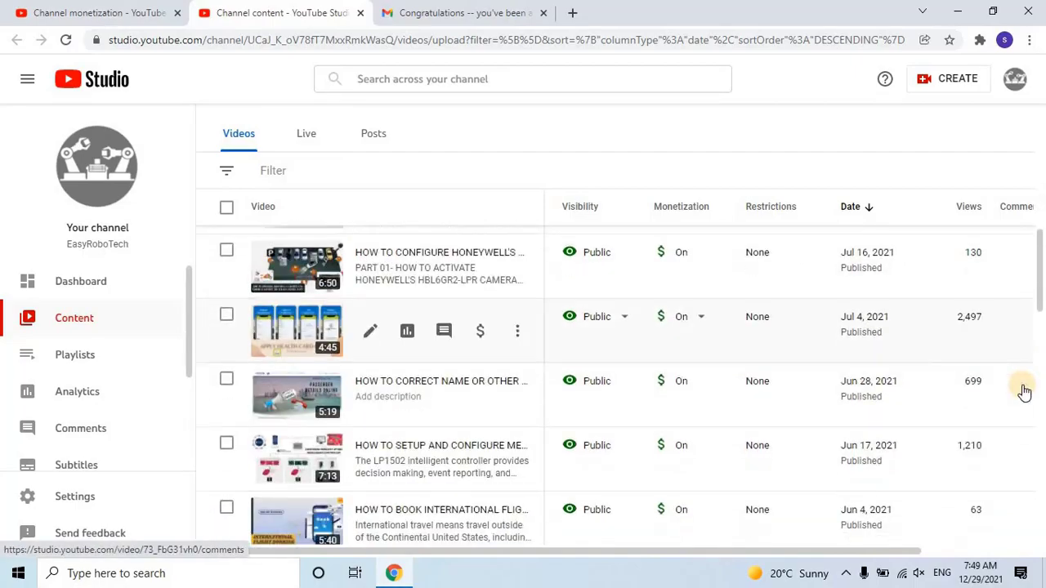
scroll("down", 3)
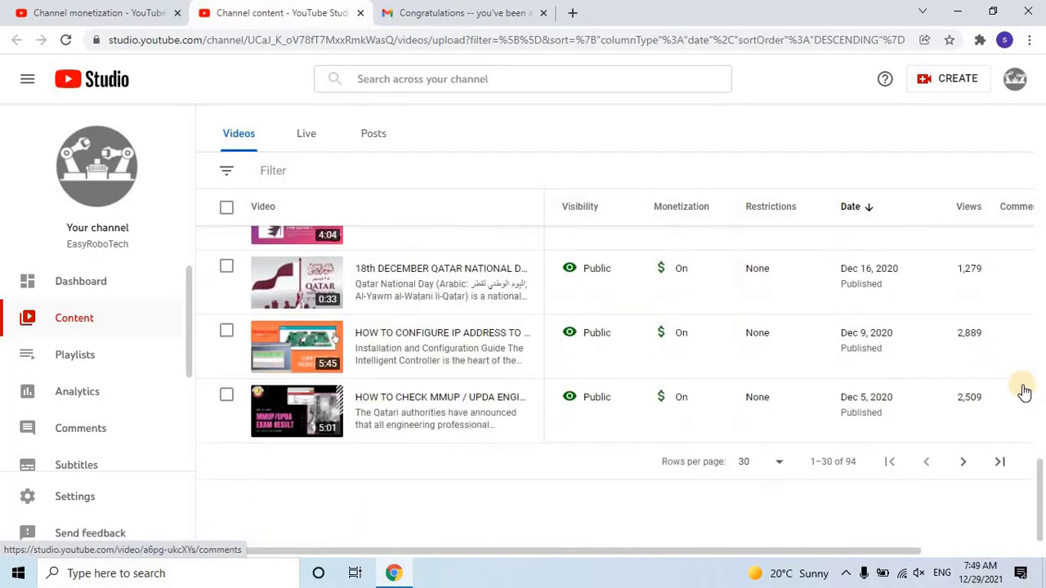
scroll("down", 3)
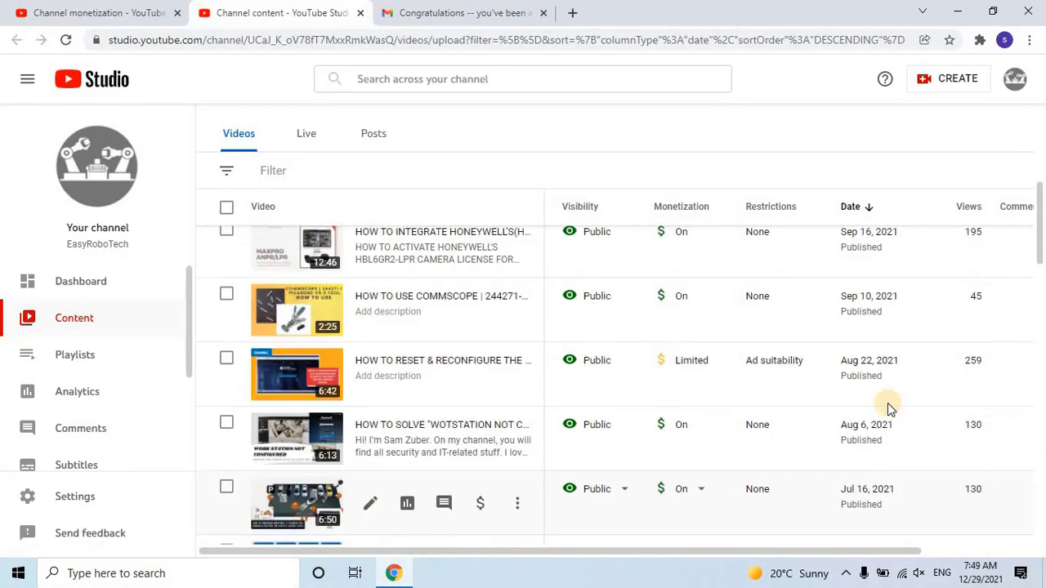
Return to the Channel monetization overview from the sidebar and review its advertising and Supers options.
left_click(76, 317)
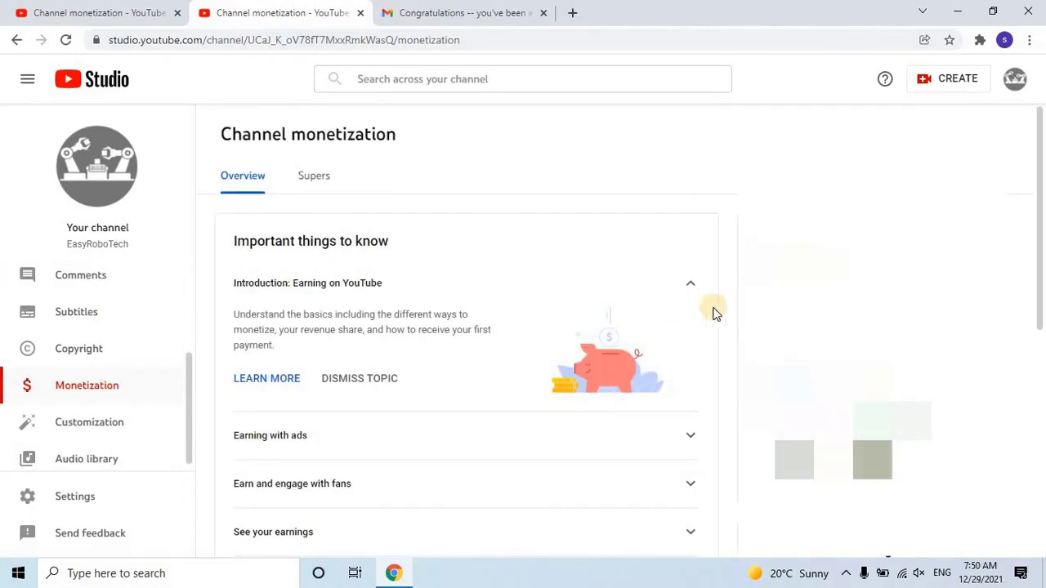
scroll("down", 3)
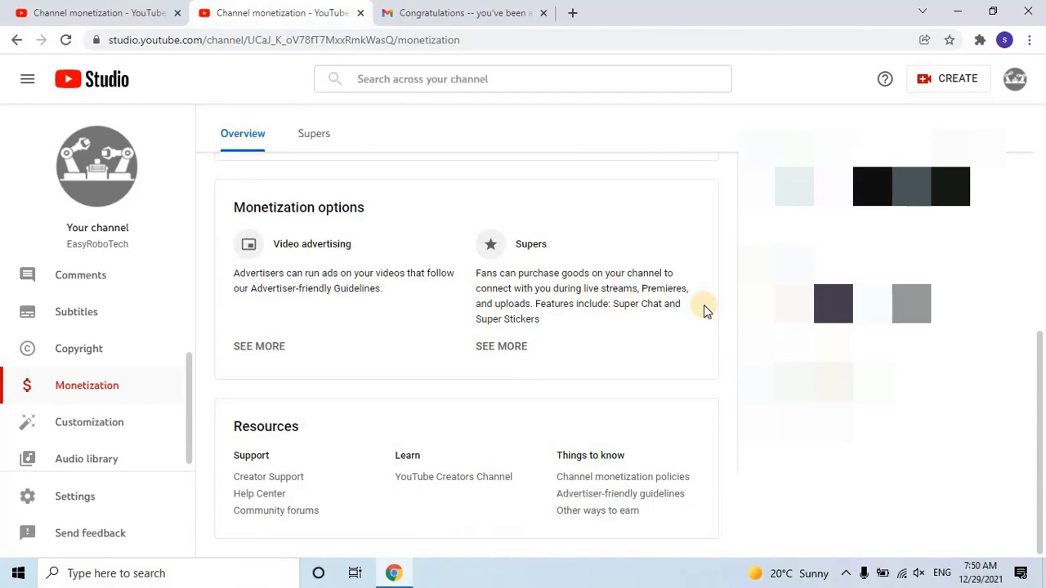